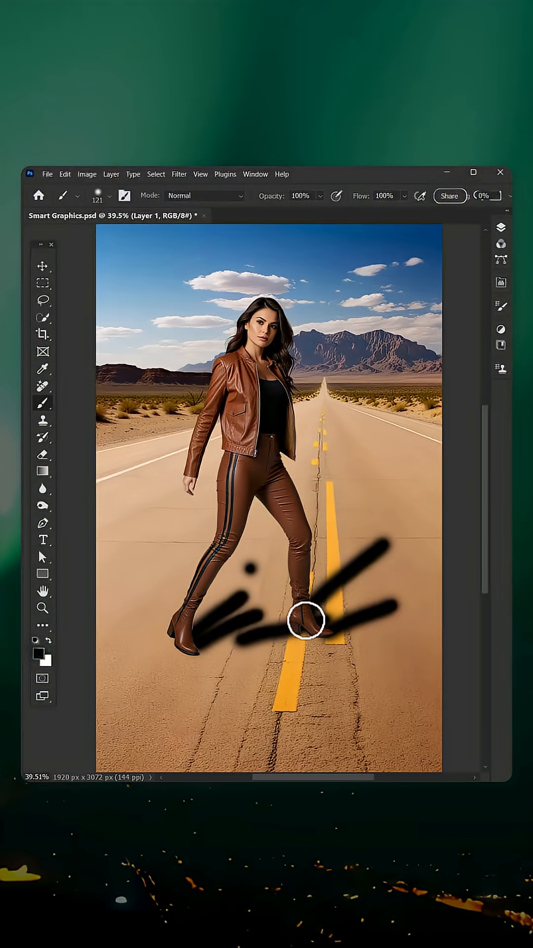
# Undo the black brush scribbles across the road by the woman's boots.
pyautogui.click(42, 266)
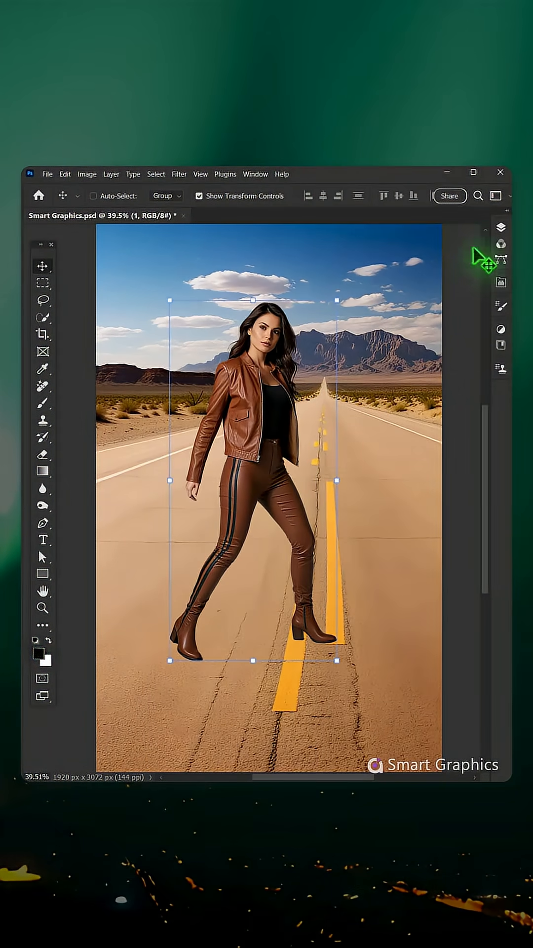
# Load the woman's outline, fill it with black, and deselect.
pyautogui.click(500, 227)
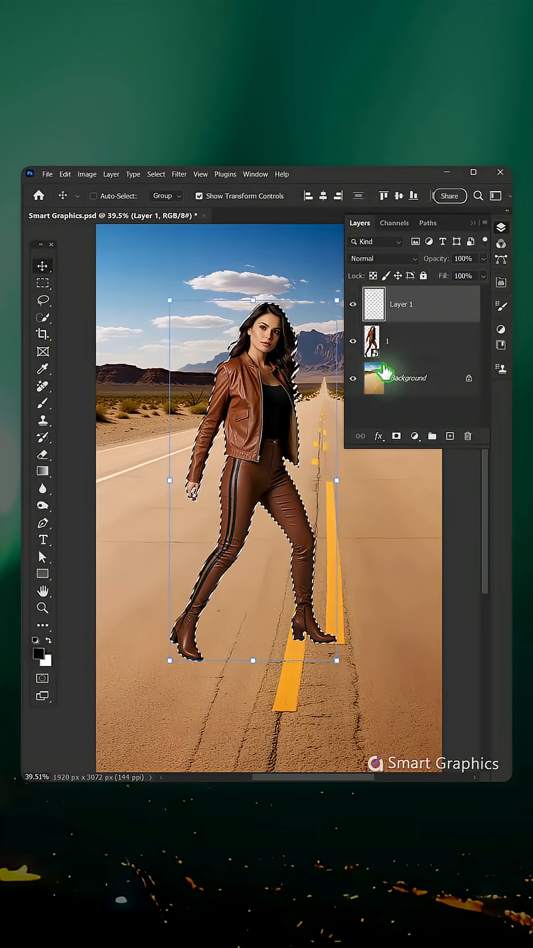
pyautogui.click(38, 646)
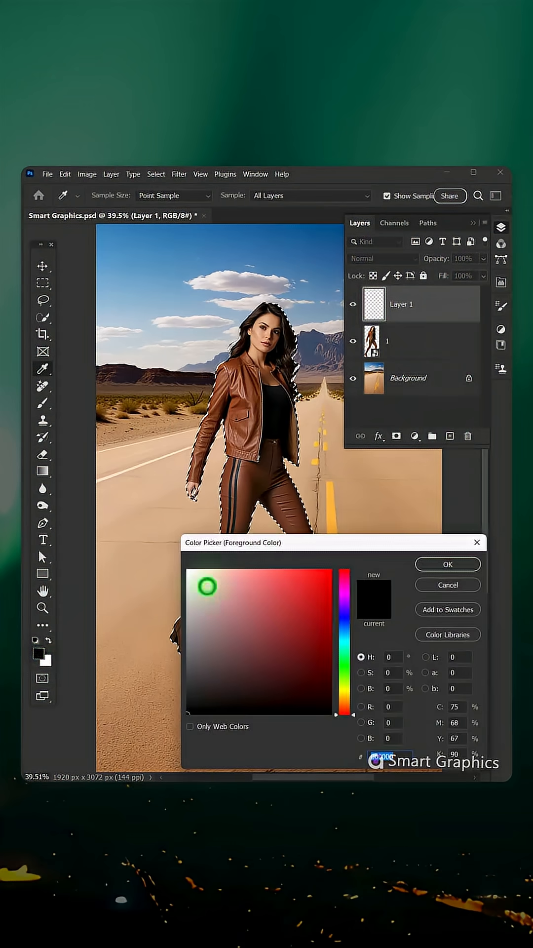
pyautogui.click(280, 504)
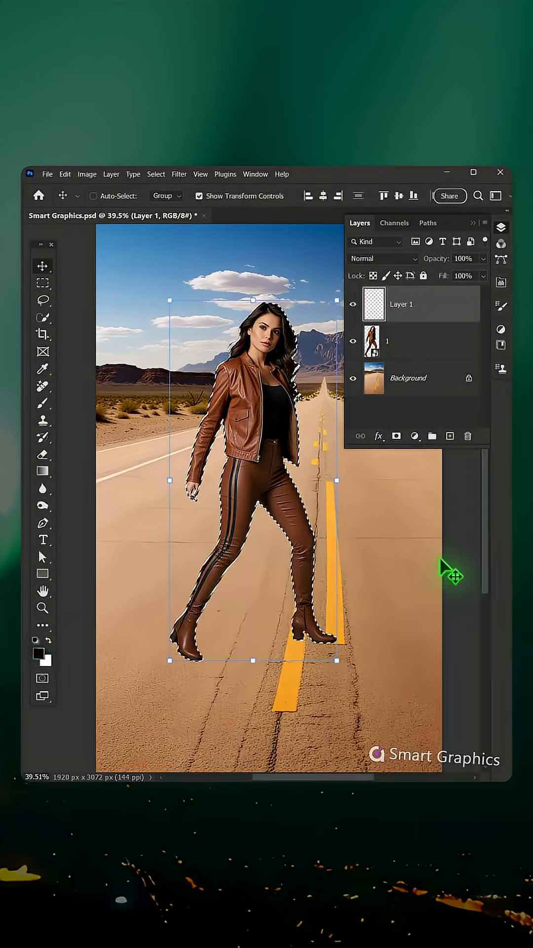
pyautogui.press('alt+Delete')
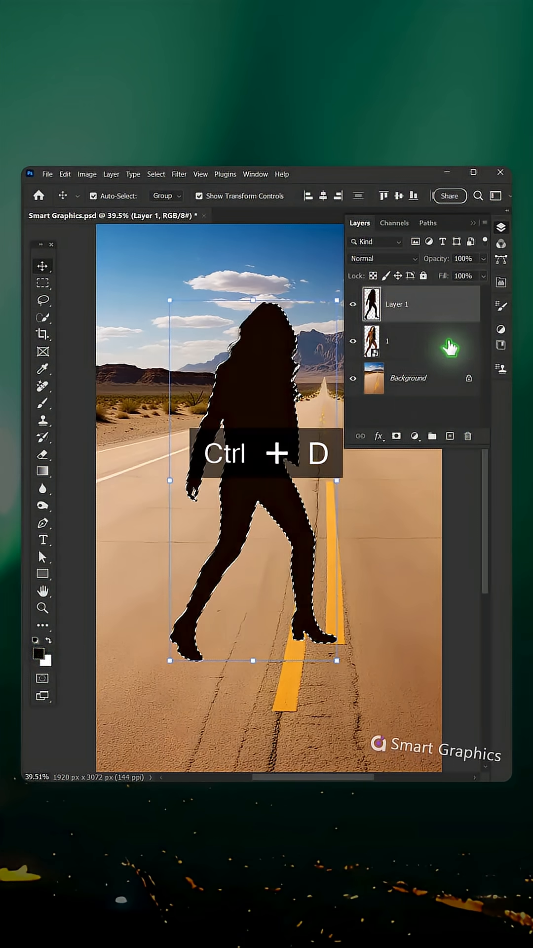
pyautogui.press('ctrl+d')
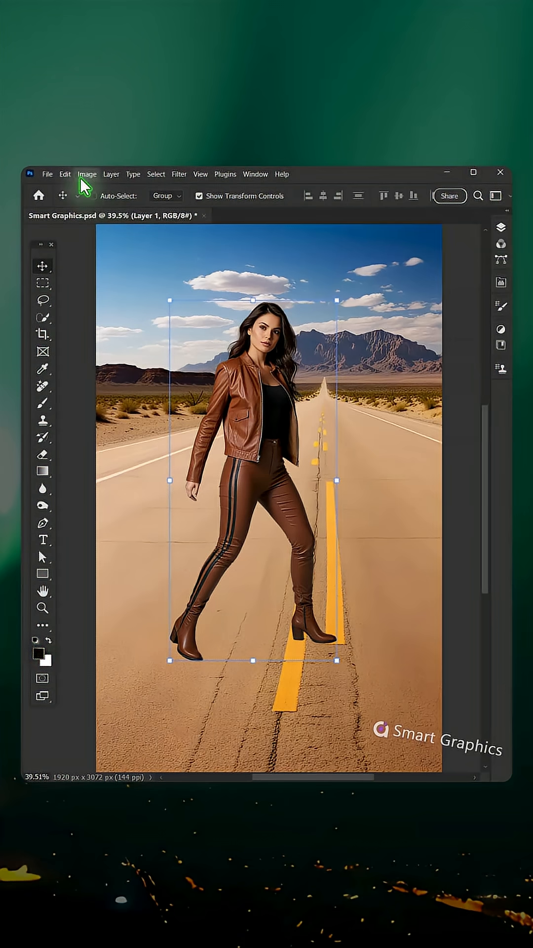
# Start Edit > Perspective Warp on the black silhouette.
pyautogui.click(65, 174)
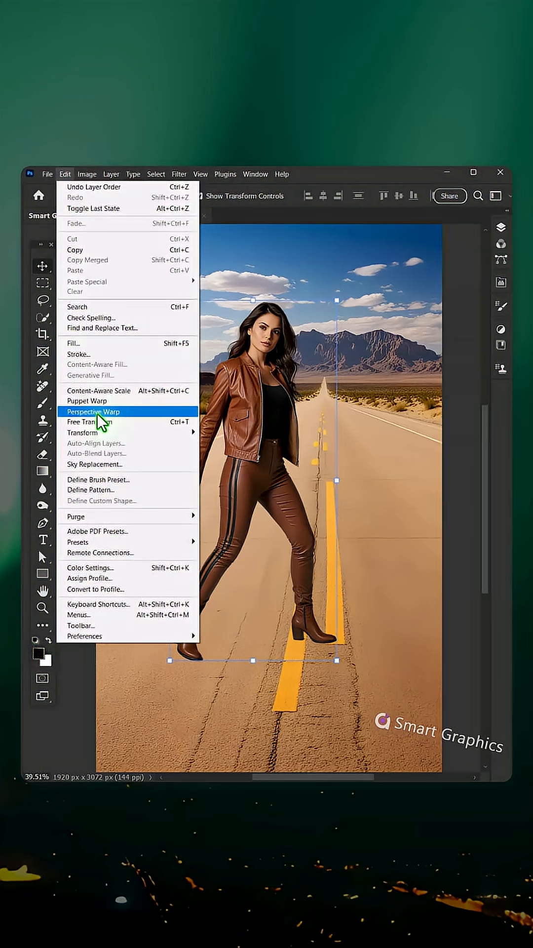
pyautogui.click(94, 412)
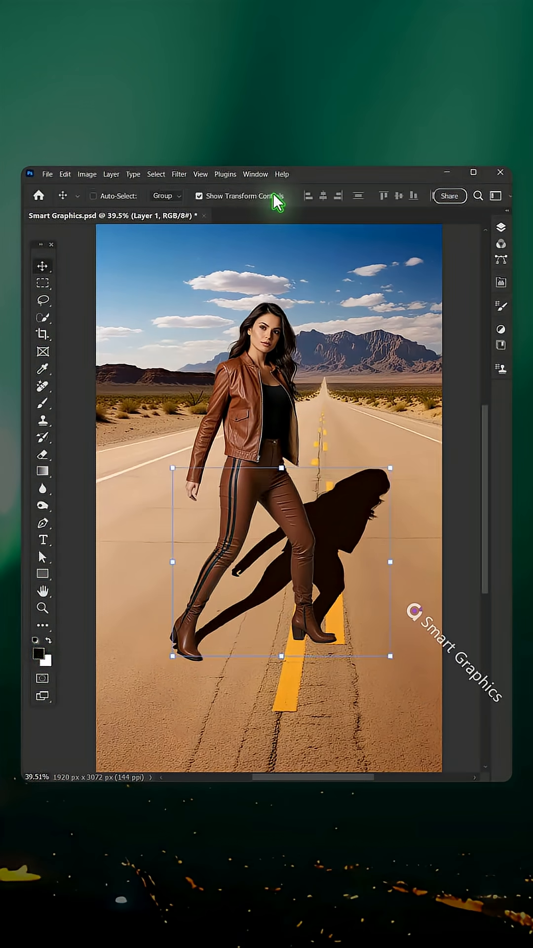
# Apply Filter > Blur Gallery > Field Blur to the shadow layer.
pyautogui.click(43, 402)
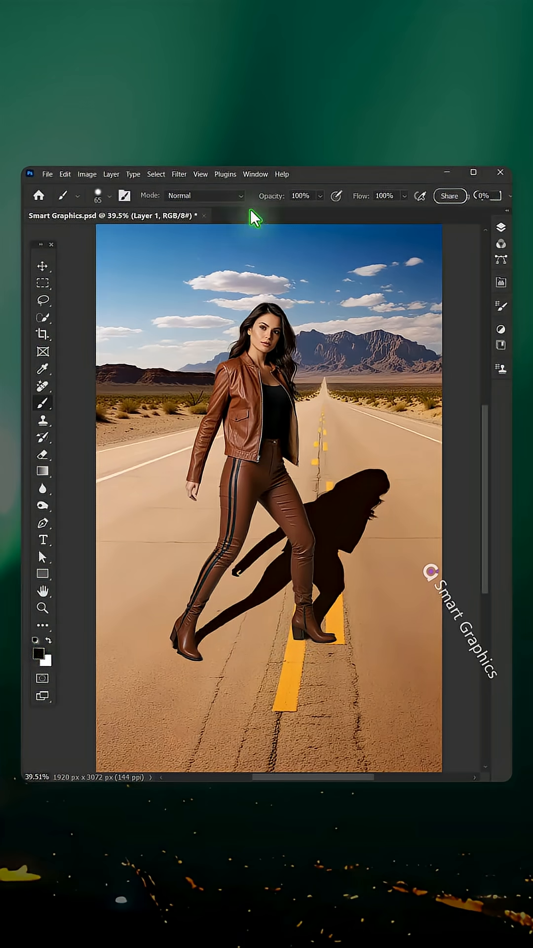
pyautogui.click(179, 174)
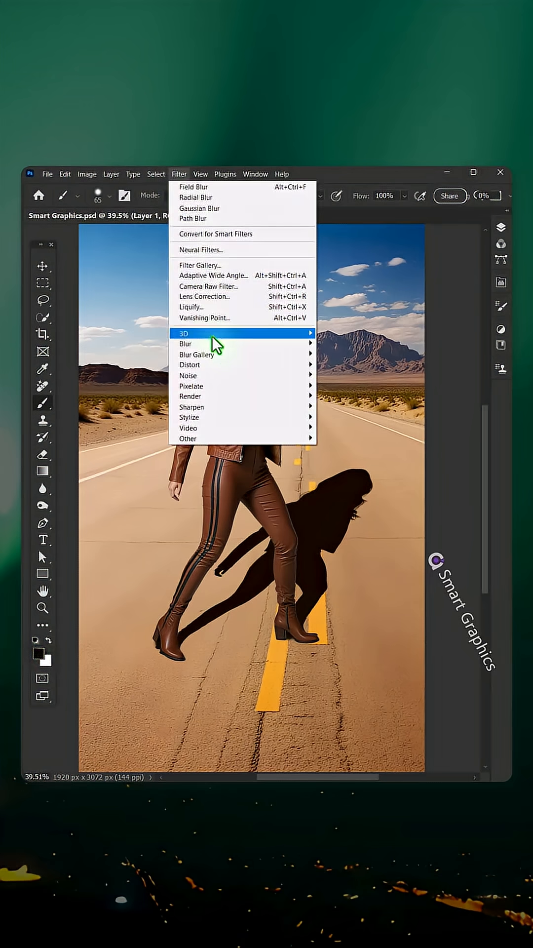
pyautogui.moveTo(197, 355)
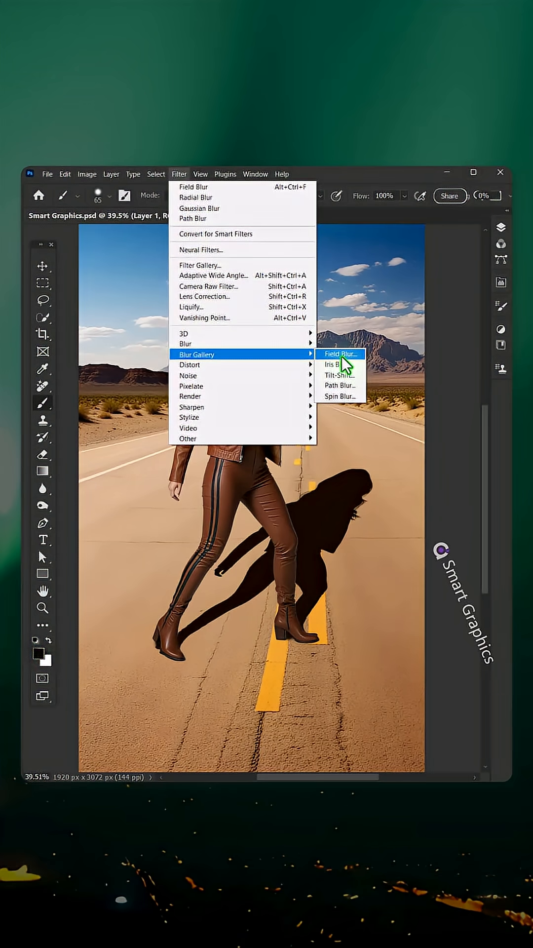
pyautogui.click(340, 354)
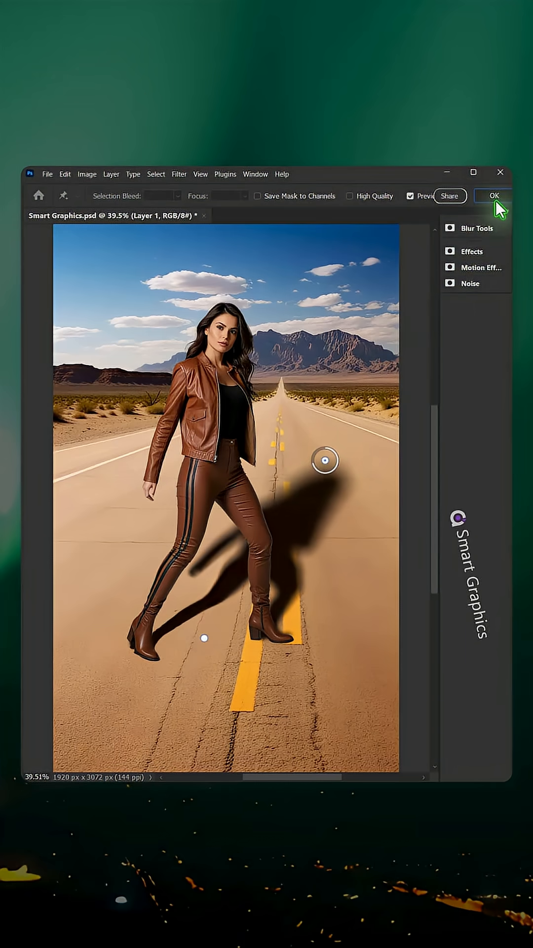
# Confirm the field blur, then add a gradient layer mask to the shadow layer.
pyautogui.click(493, 196)
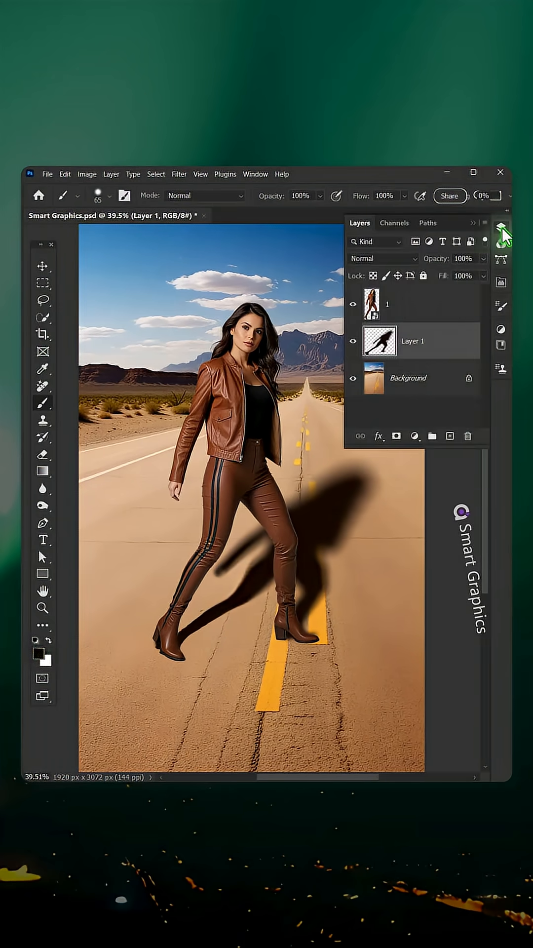
pyautogui.click(397, 436)
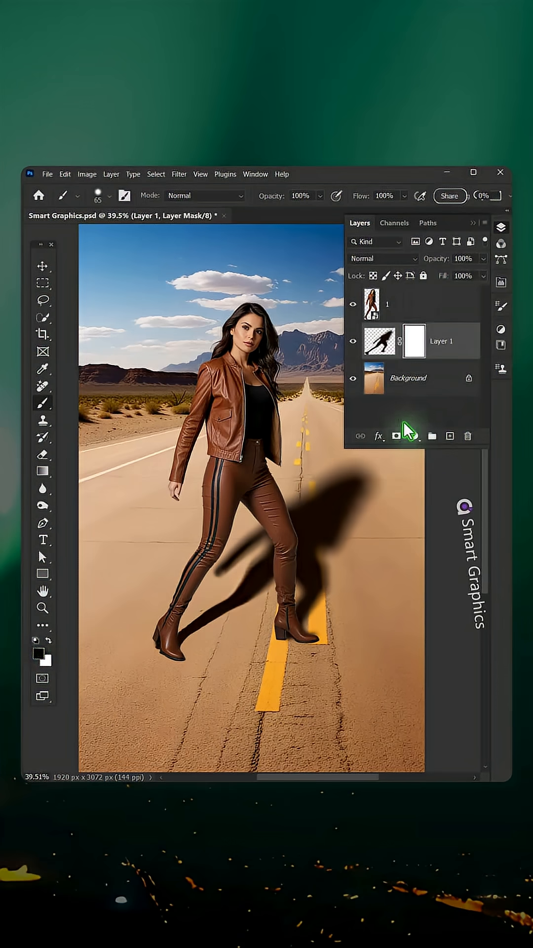
pyautogui.click(41, 471)
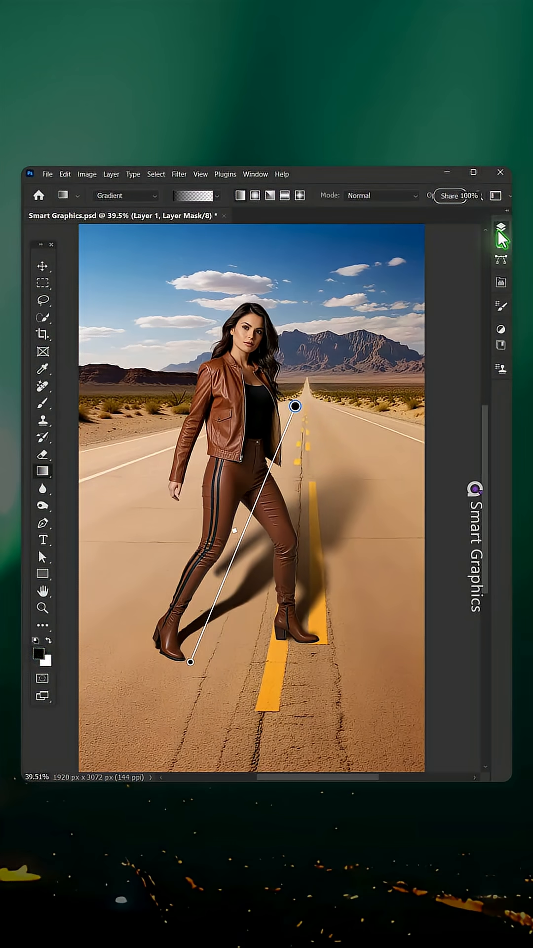
pyautogui.click(500, 228)
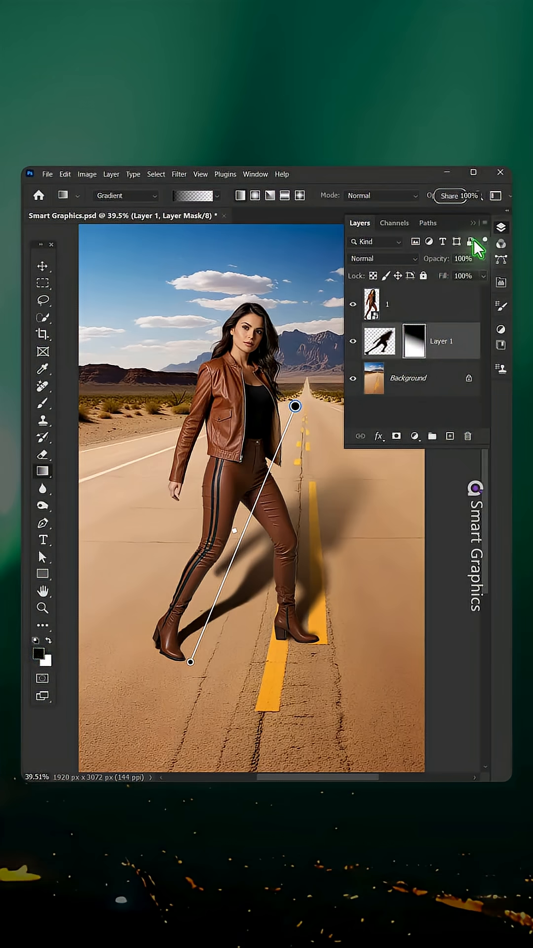
pyautogui.click(42, 266)
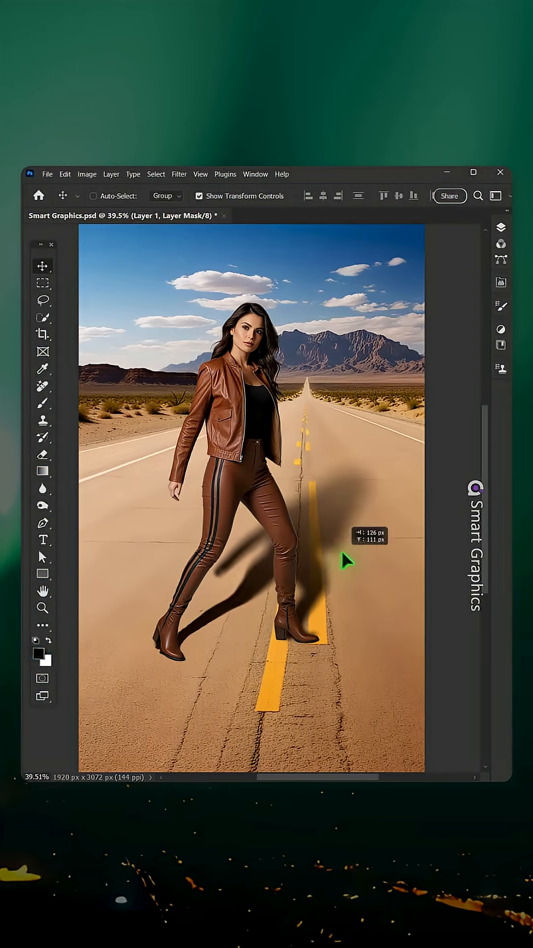
pyautogui.moveTo(402, 353)
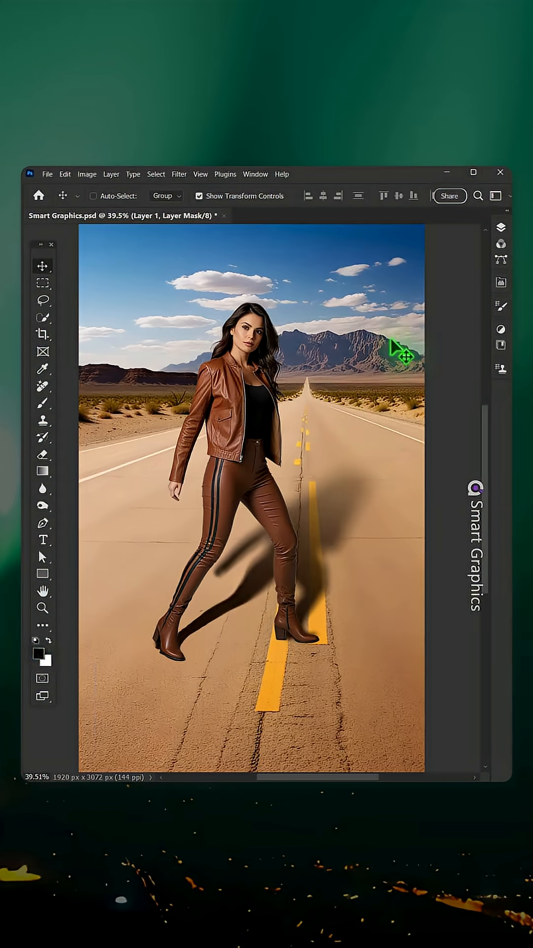